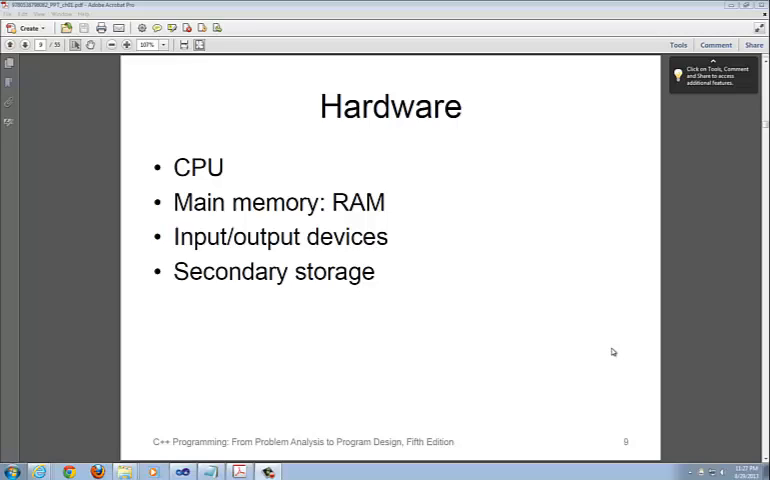
{"action": "mouse_move", "coordinate": [608, 336]}
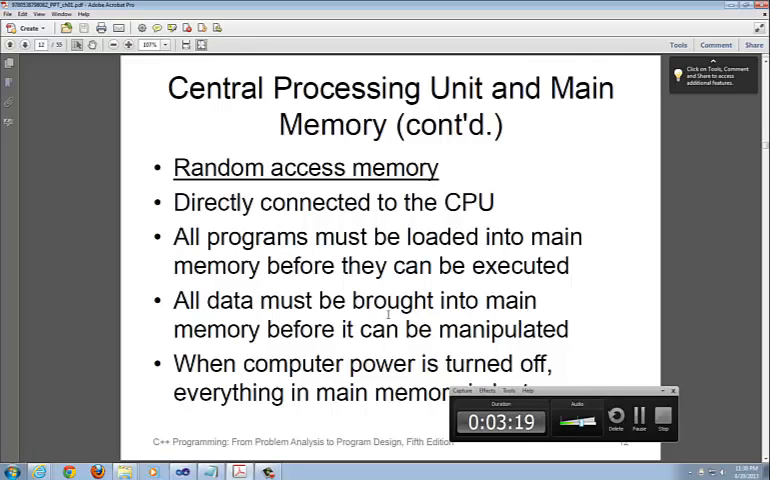
{"action": "mouse_move", "coordinate": [388, 268]}
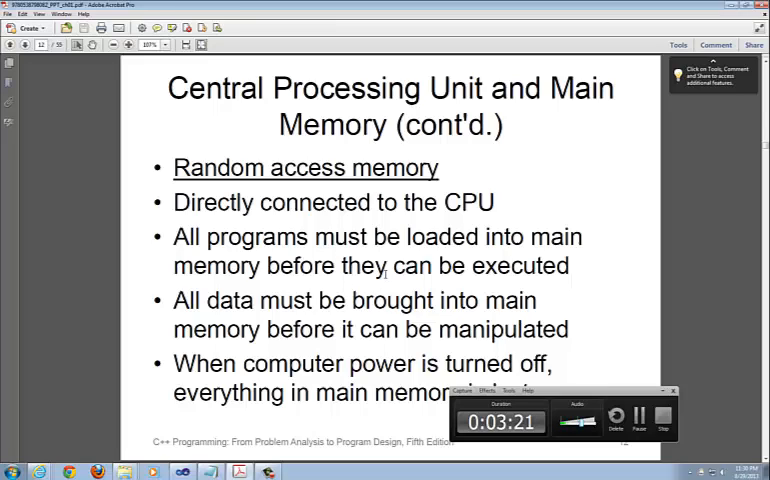